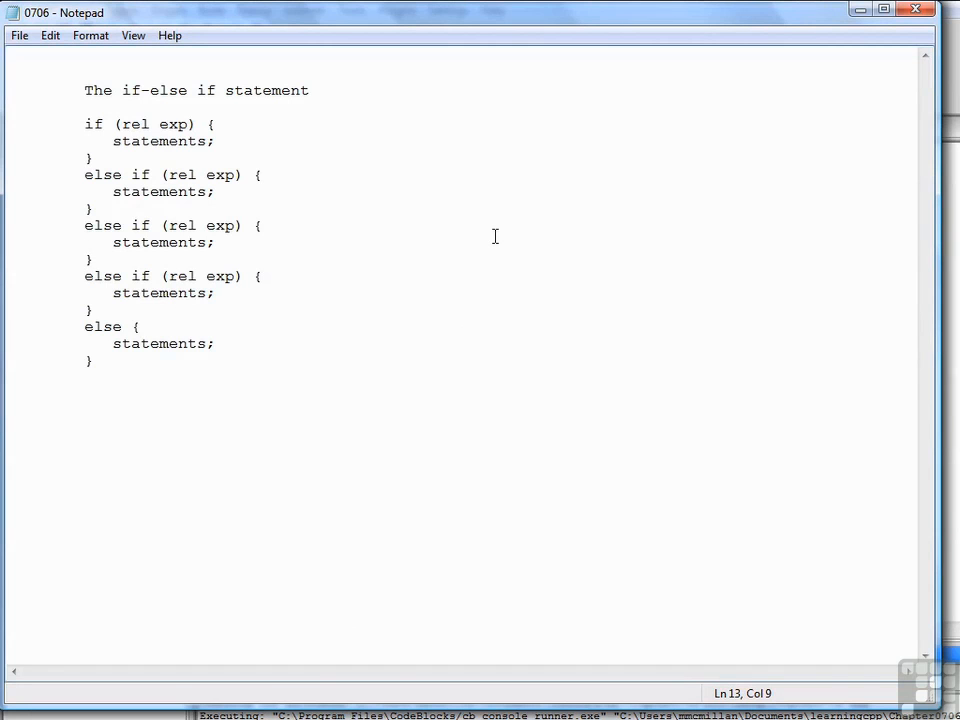
Above return 0, declare int grade and string letterGrade, prompt "Enter a grade: ", and cin grade.
left_click(88, 259)
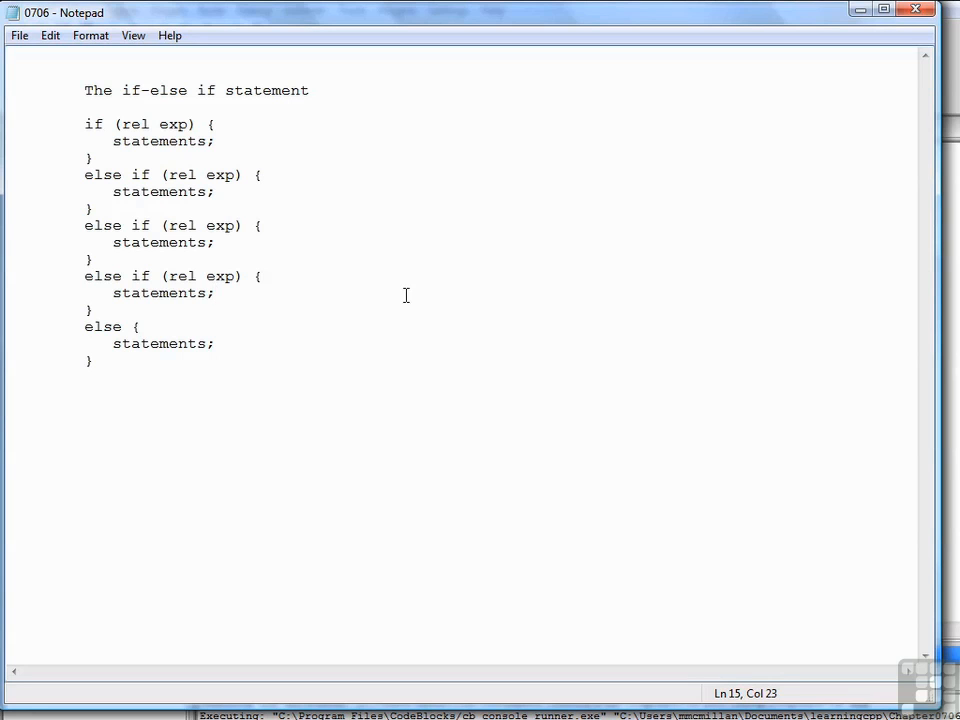
left_click(216, 293)
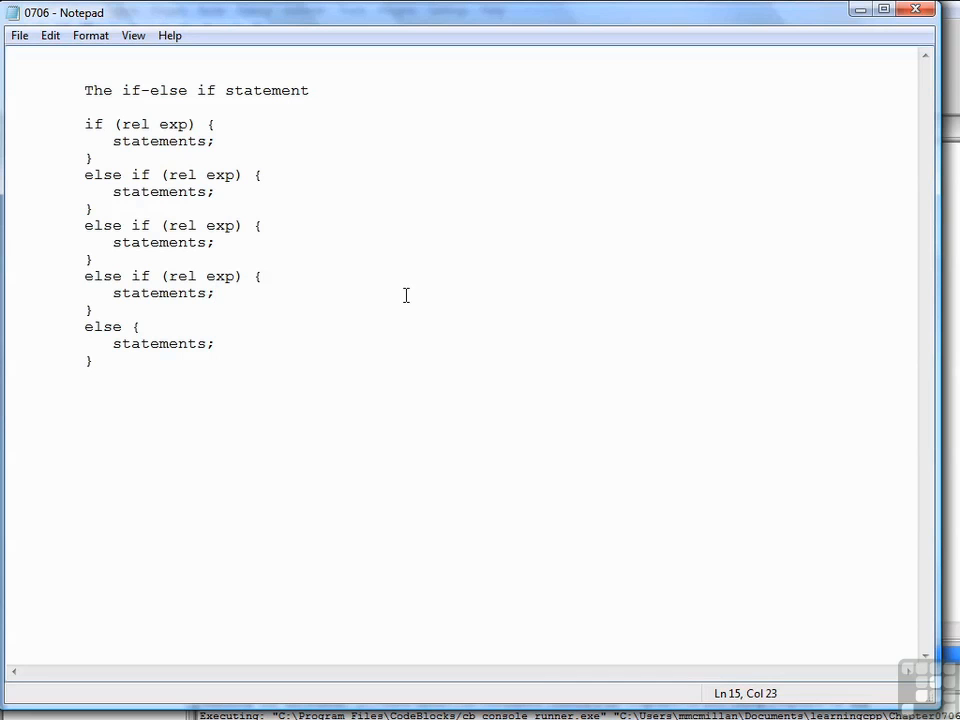
mouse_move(663, 92)
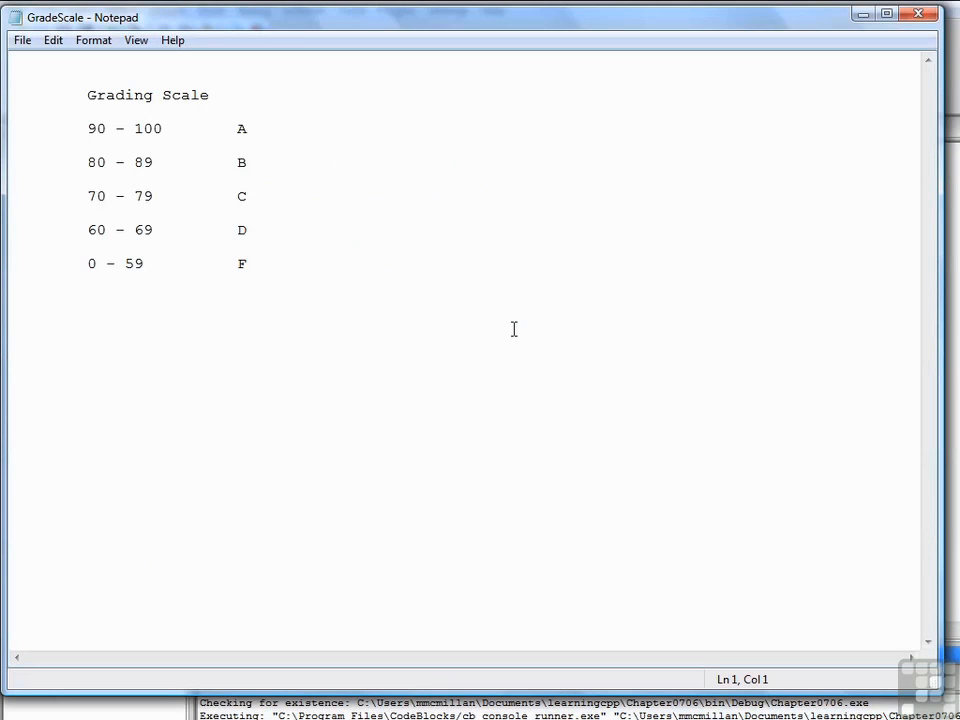
left_click(160, 263)
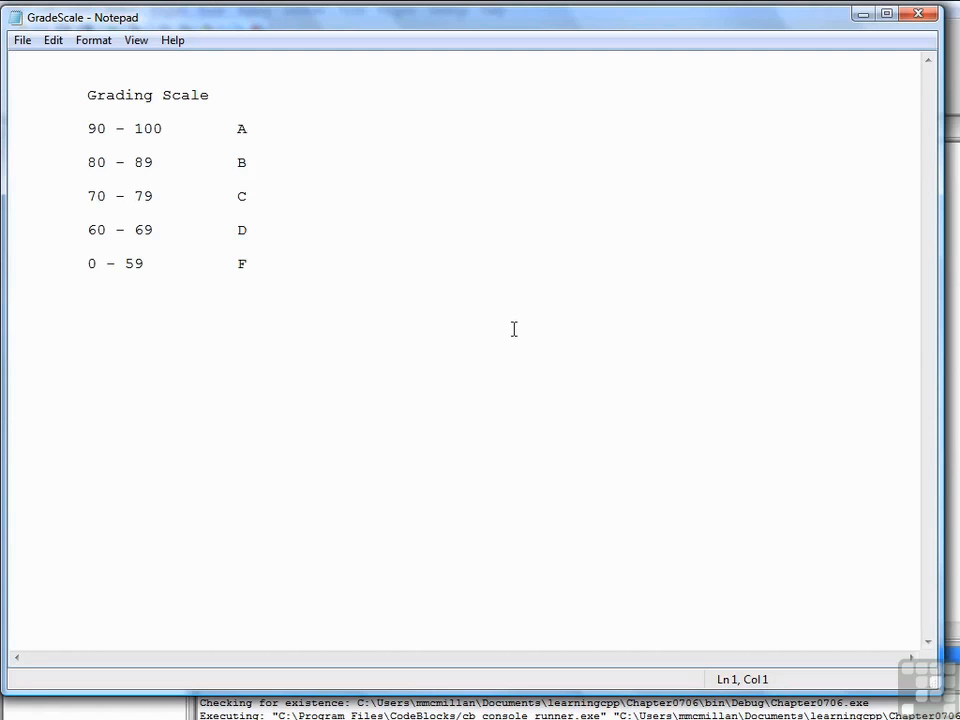
left_click(160, 263)
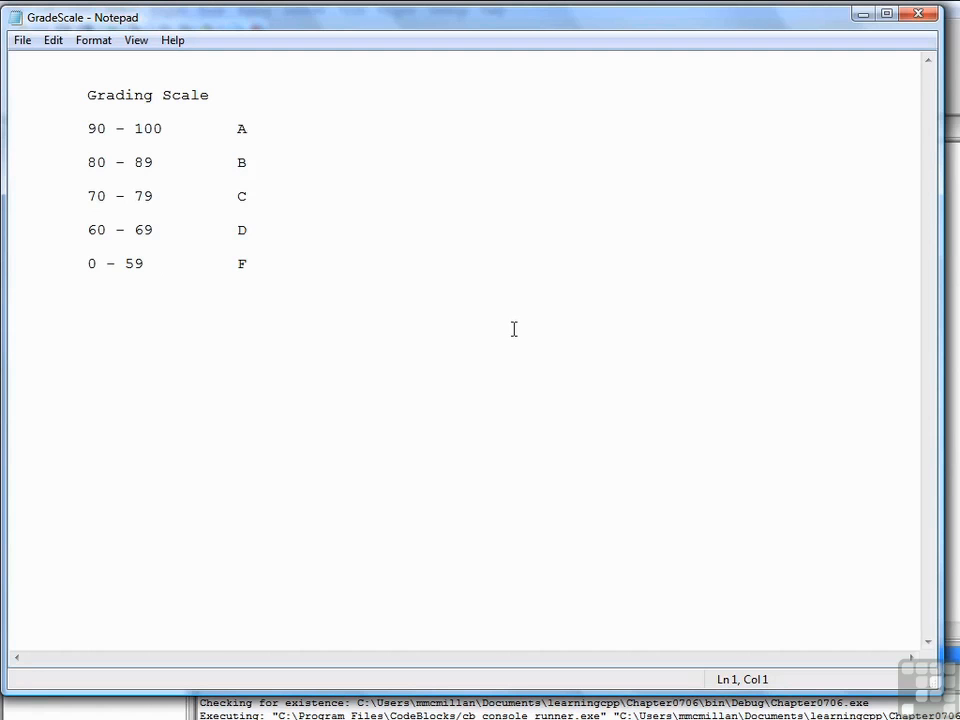
left_click(160, 263)
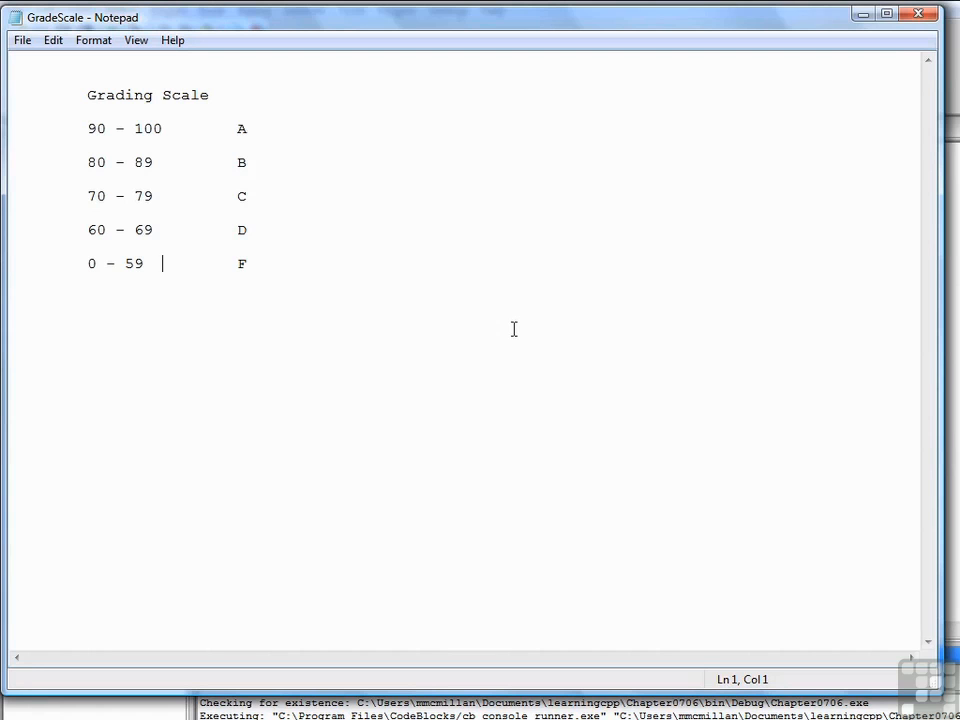
mouse_move(836, 142)
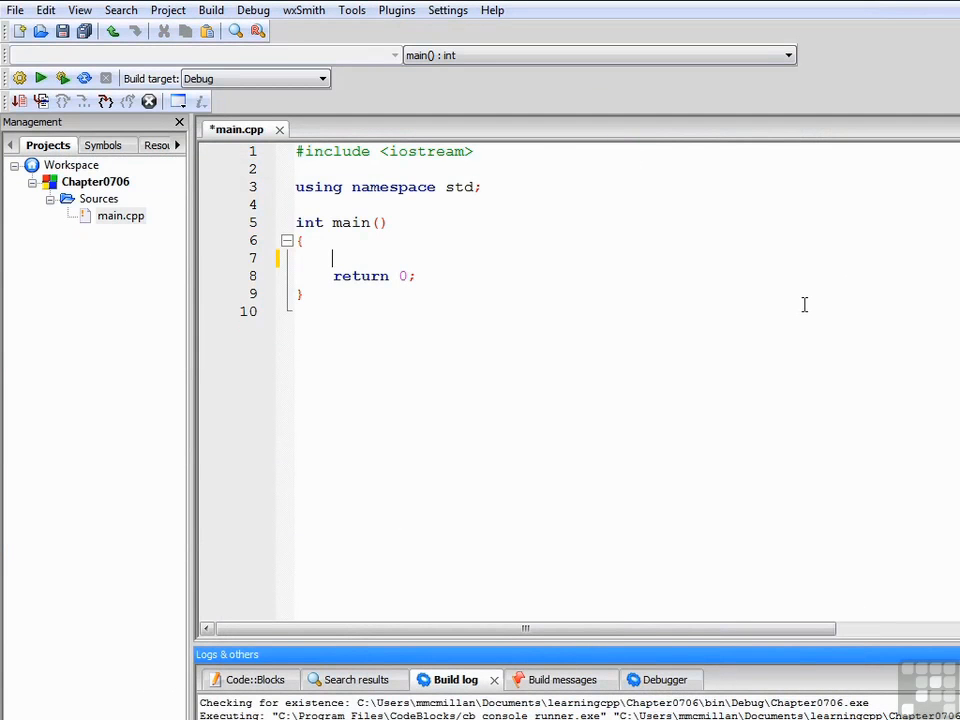
type("int grad")
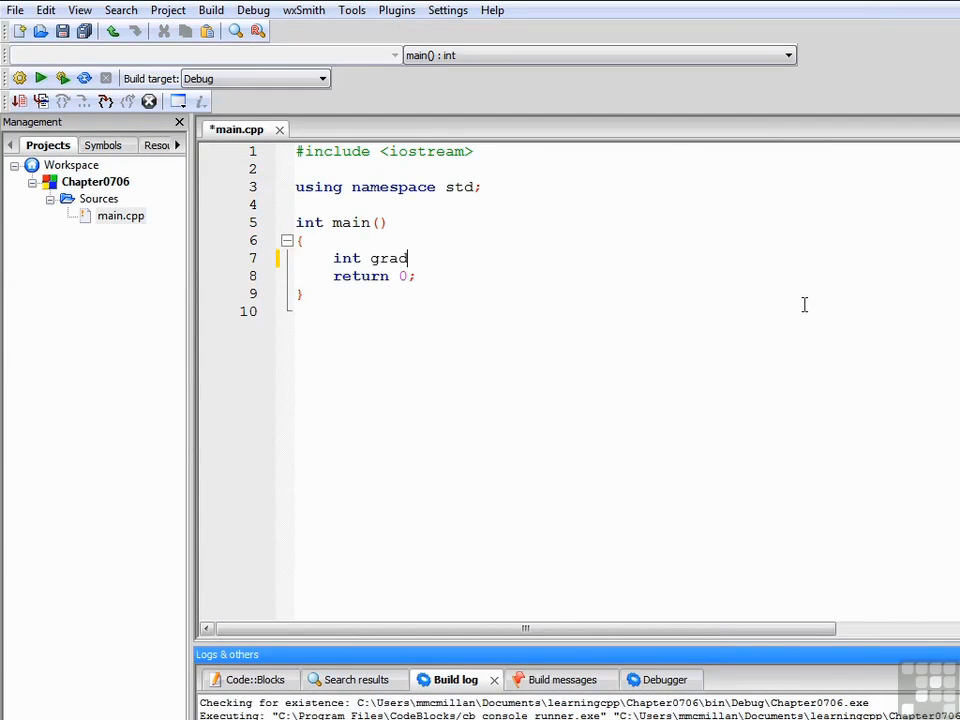
type("e;\\nstrin")
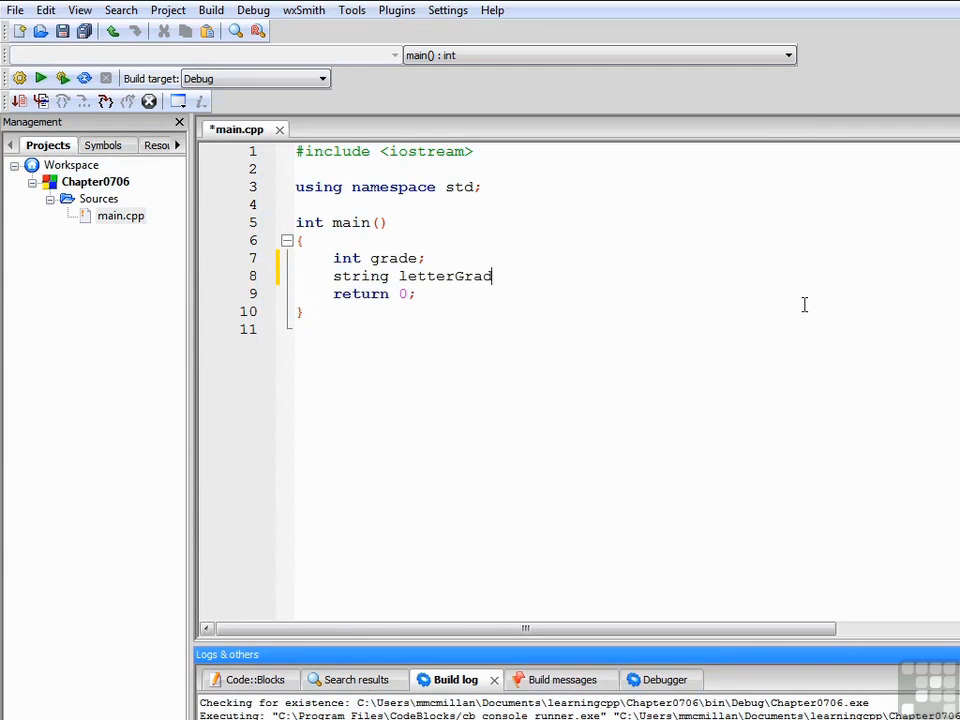
type("e;")
type("cout << \"Enter")
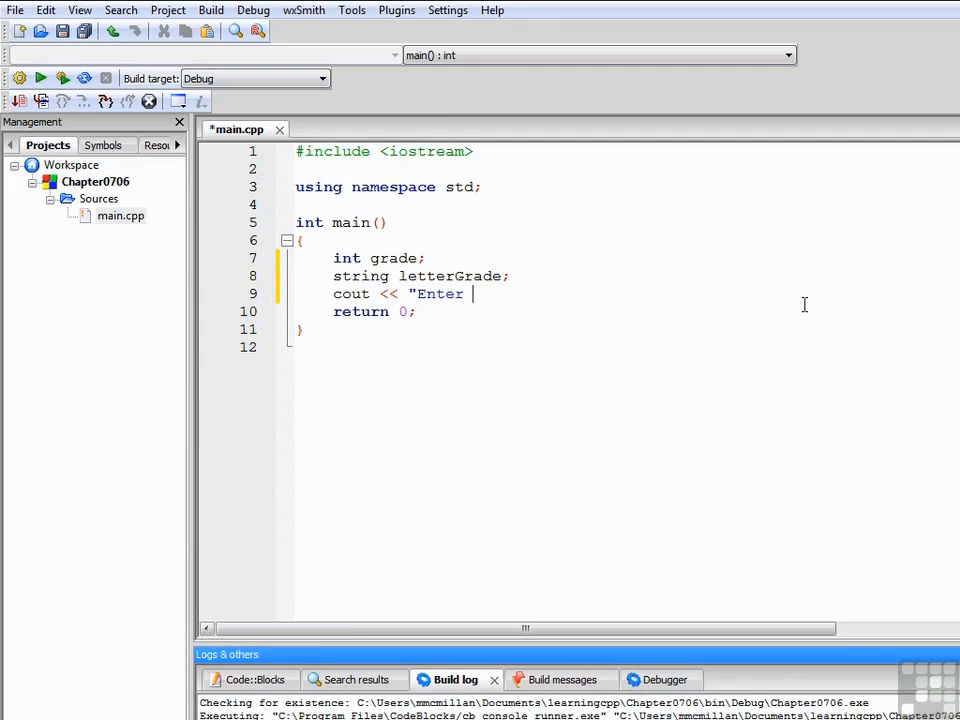
type("a grade: \";")
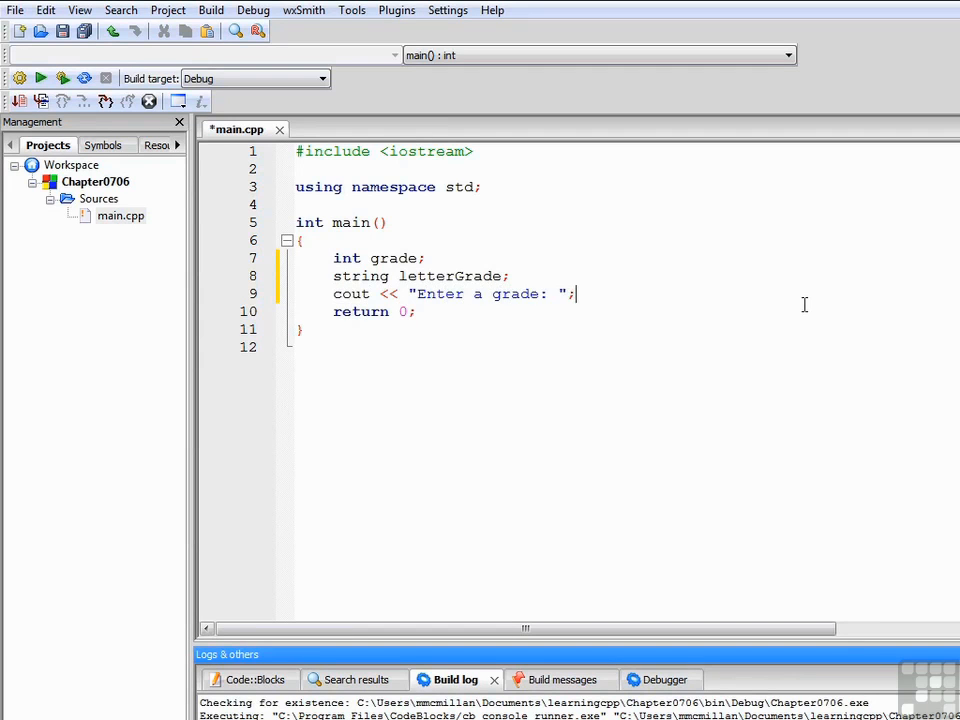
type("cin >> grade;")
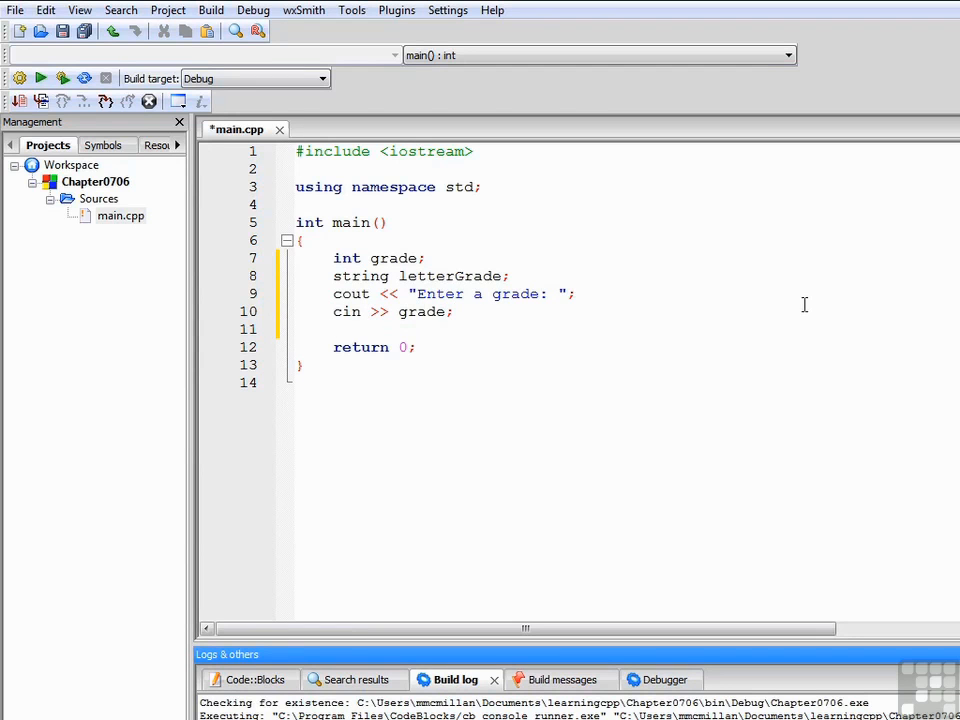
Start the chain: grade >= 90 assigns "A", then a branch for grade >= 80.
type("if (g")
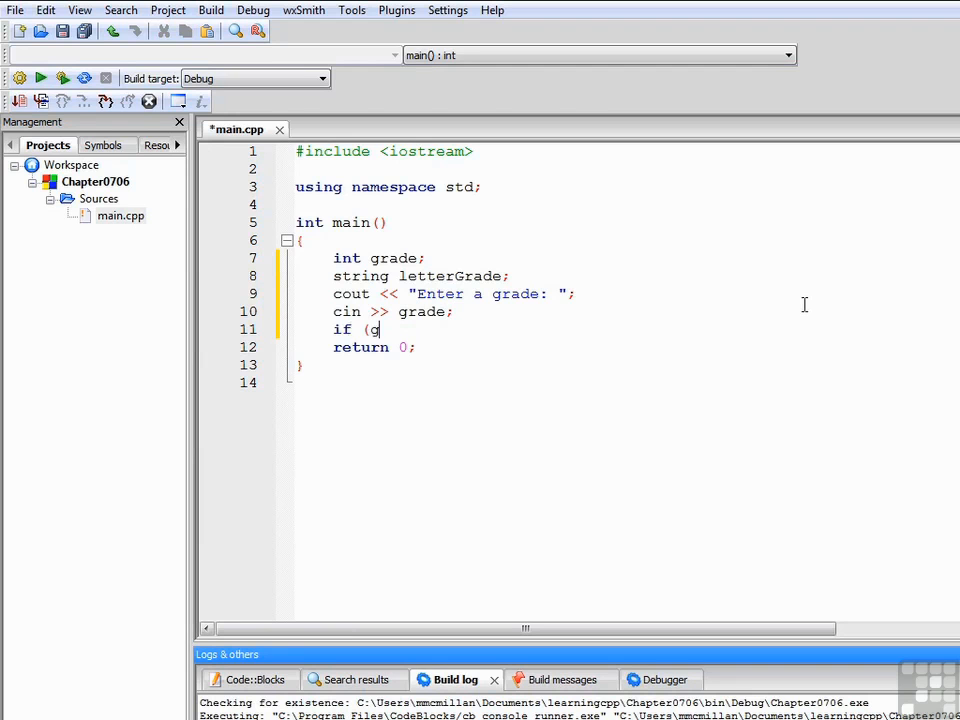
type("rade >=")
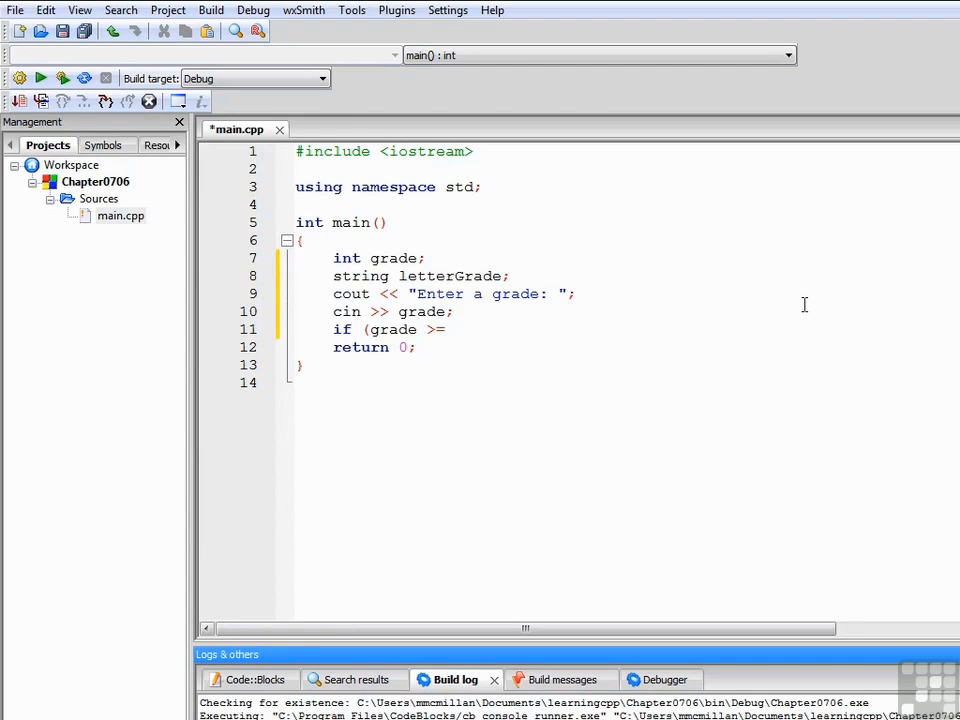
type("90) {")
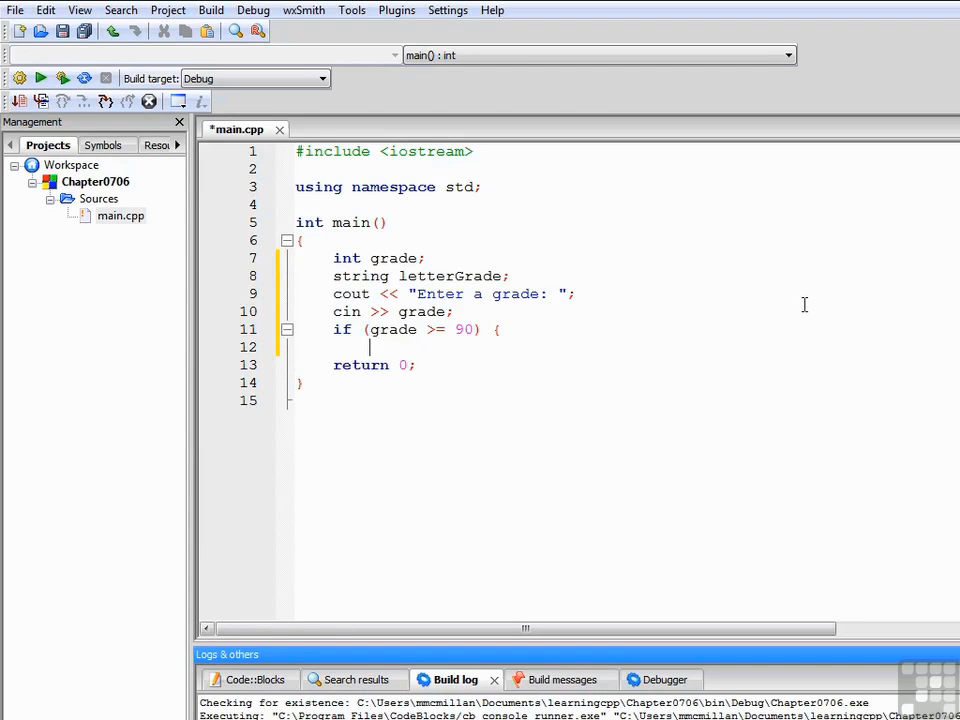
type("letterGrade")
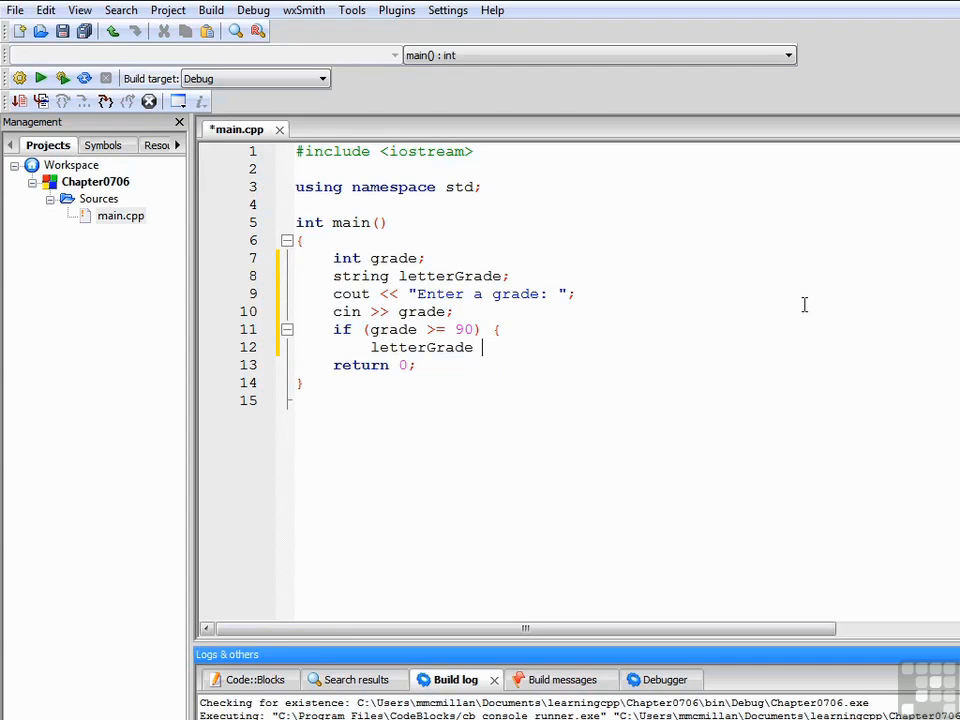
type("= \"A\";")
type("else")
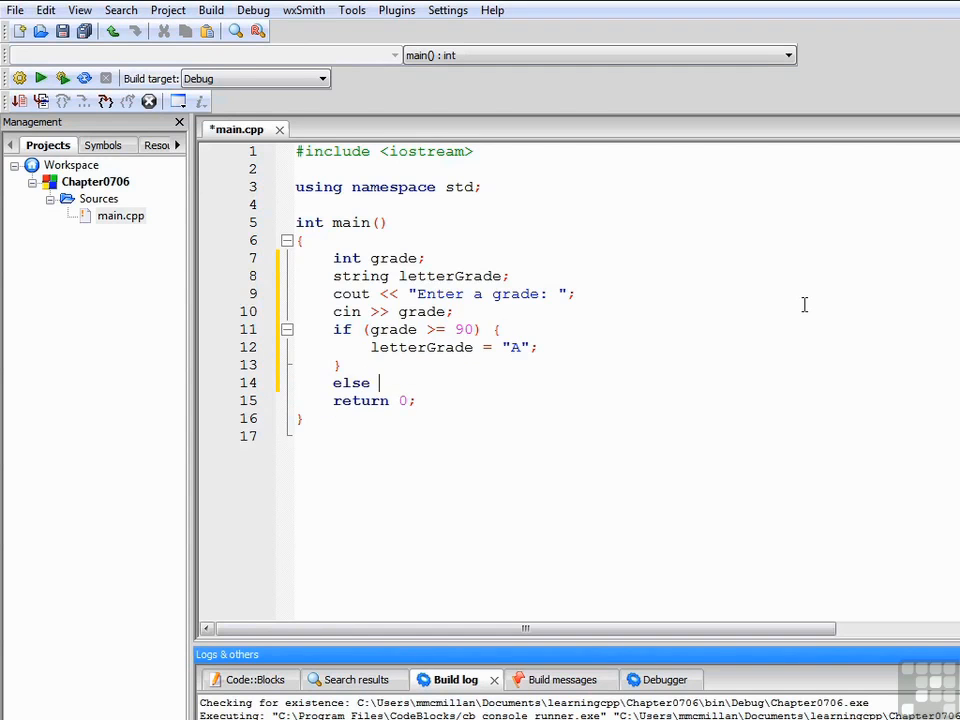
type("if (grade >")
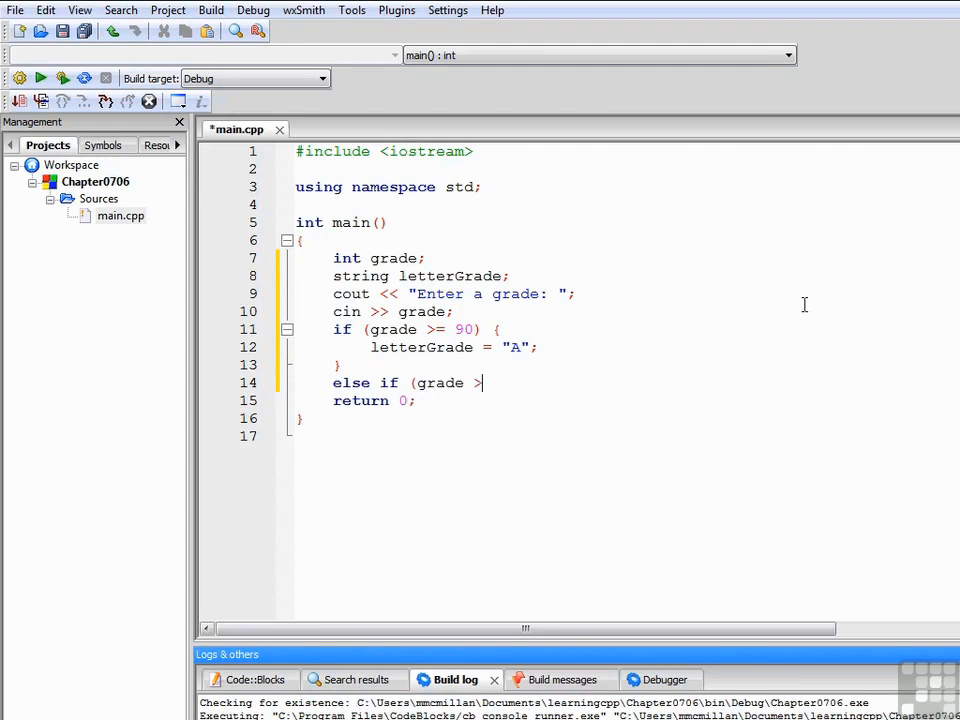
type("= 80) {")
type("letterGrade = \"B\";")
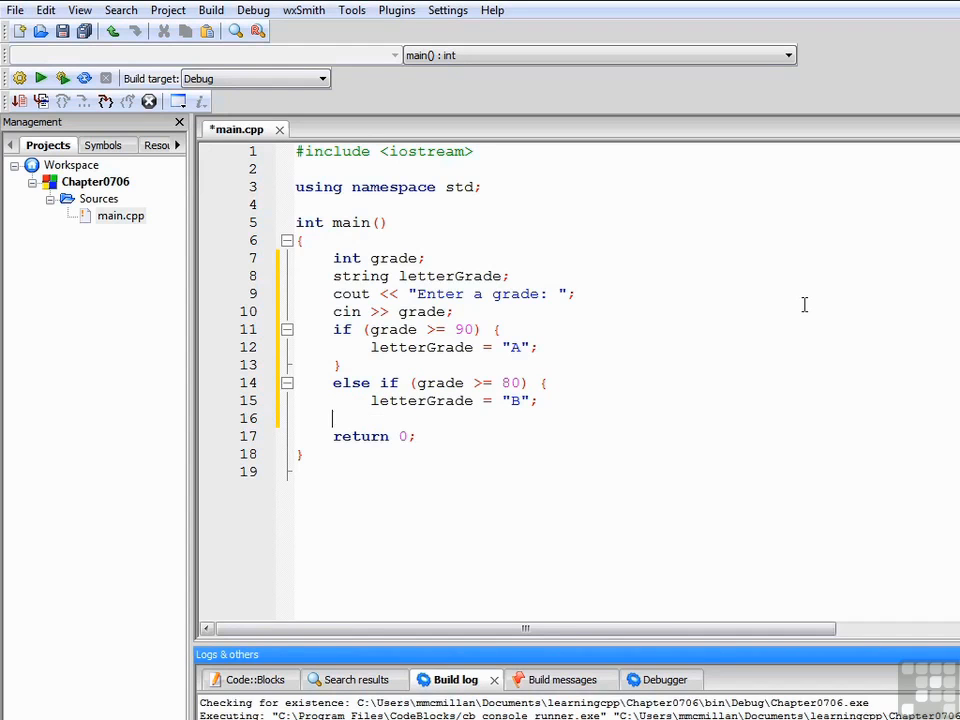
Add the else-if branch for grade >= 70 assigning "C".
type("else if")
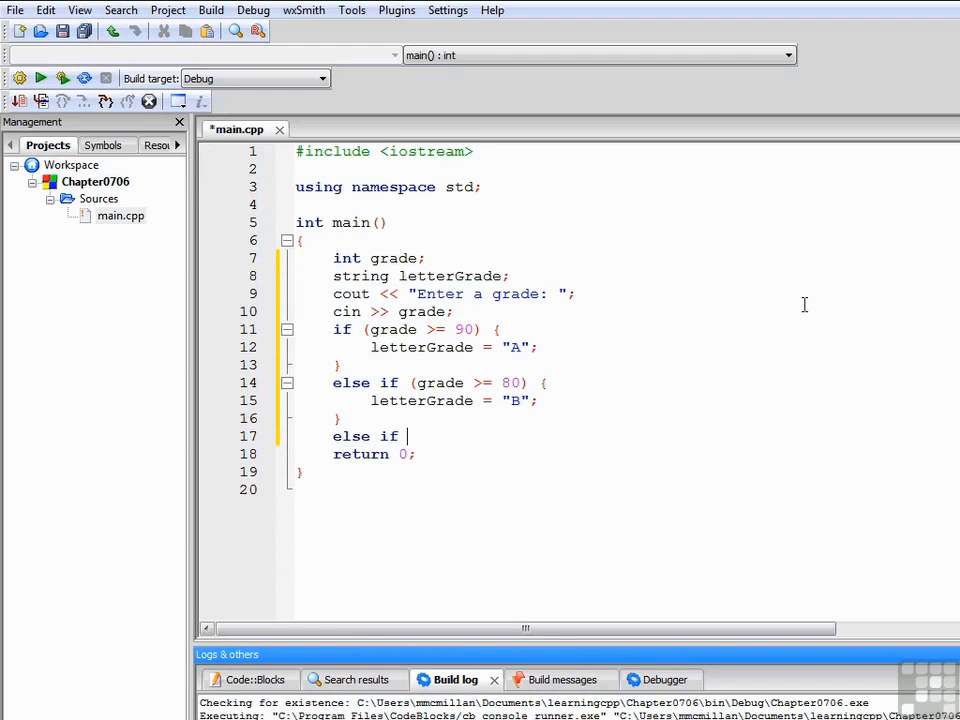
type("(grade >")
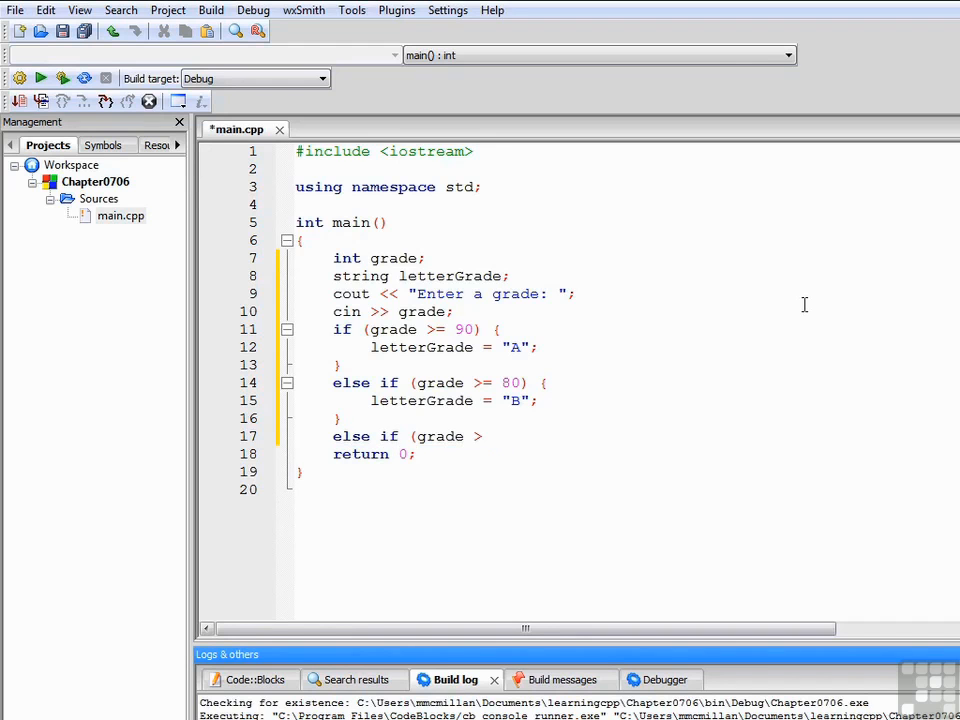
type("=")
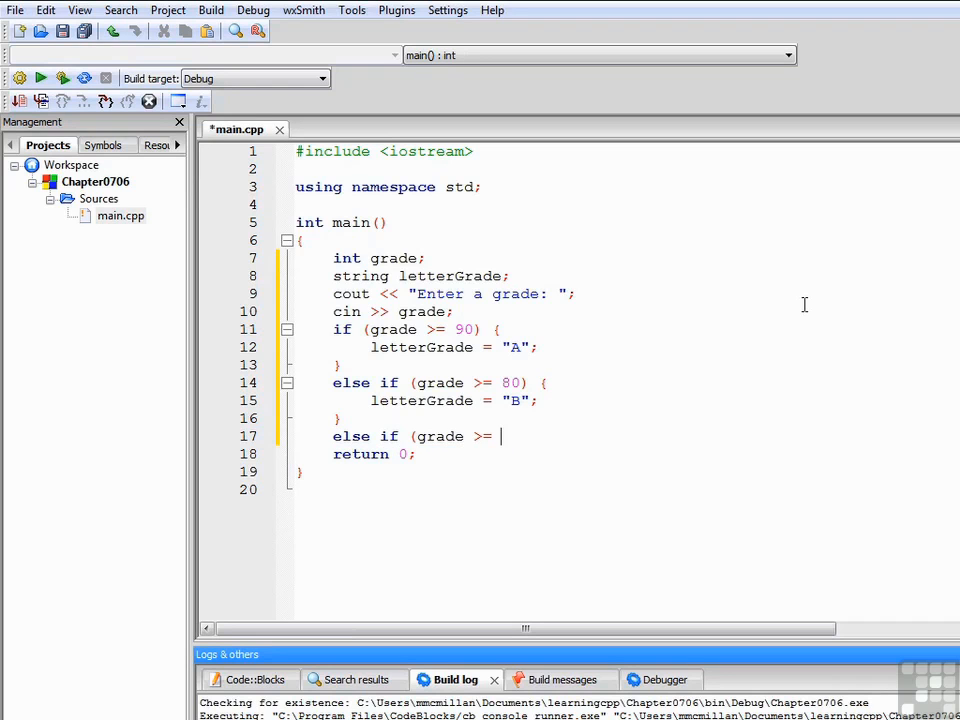
type("70) {")
type("letterGrade =")
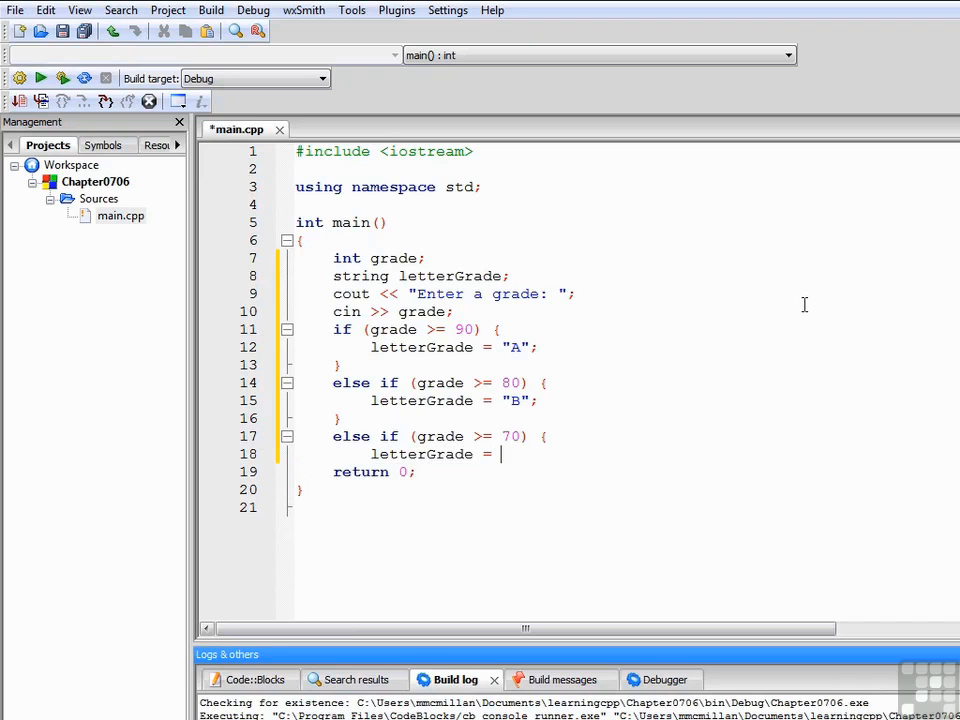
type("\"C\";")
type("else if")
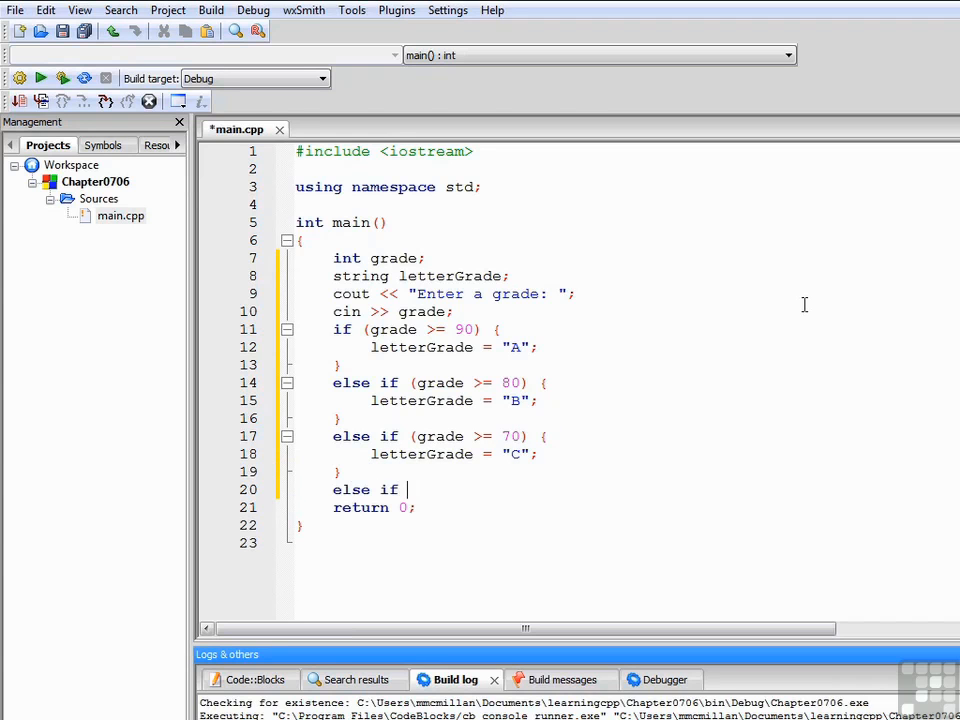
Add the grade >= 60 branch assigning "D" and an else assigning "F".
type("(grade >= 60) {")
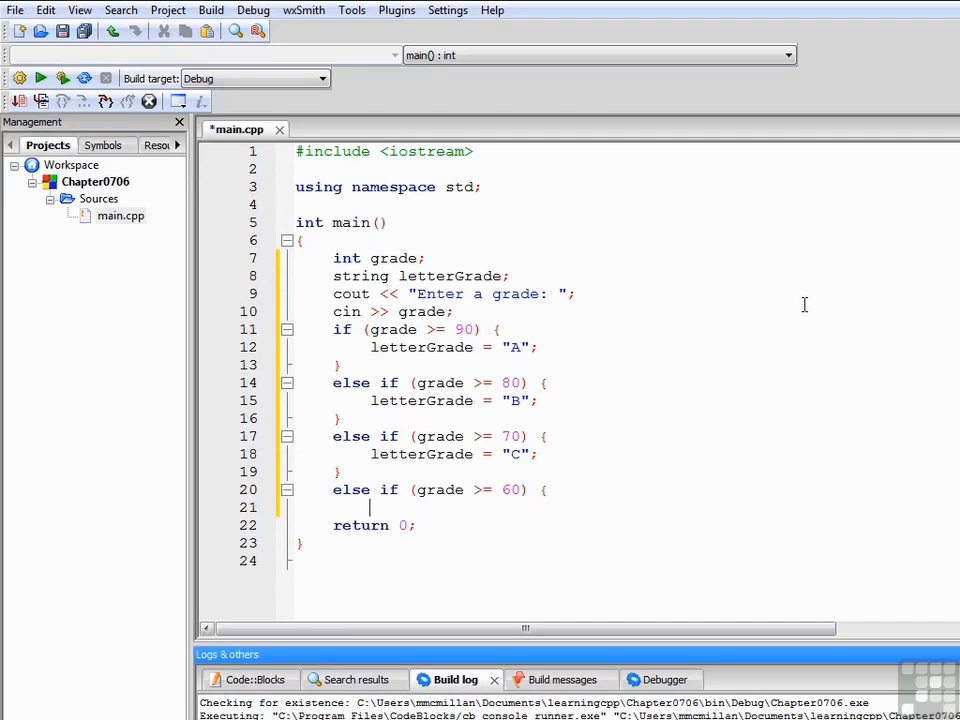
type("letterGrade =")
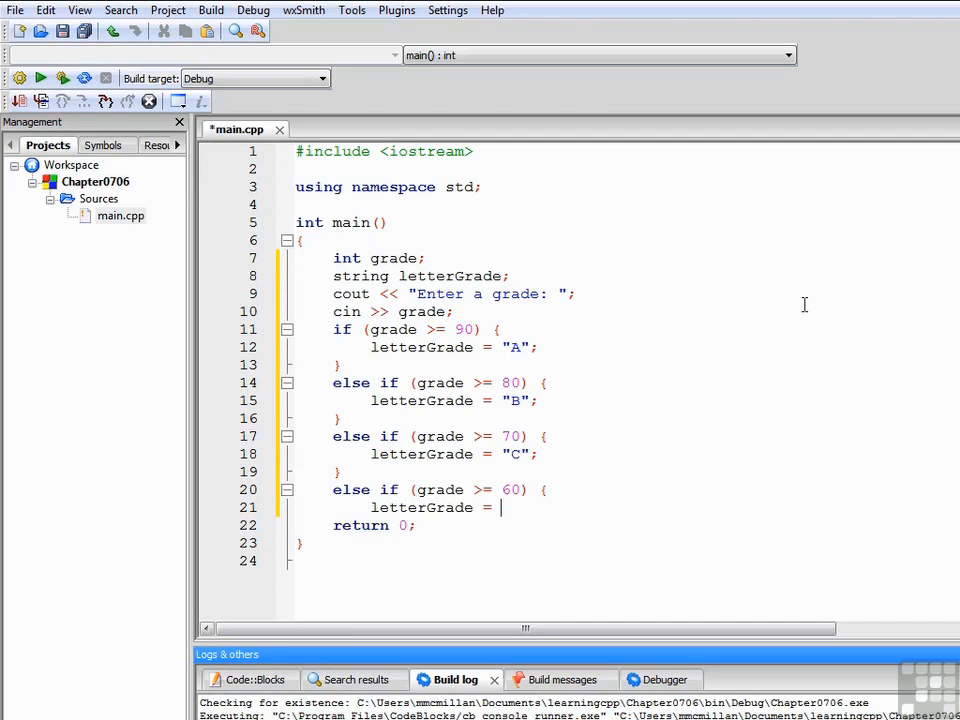
type("\"D\";")
type("else {")
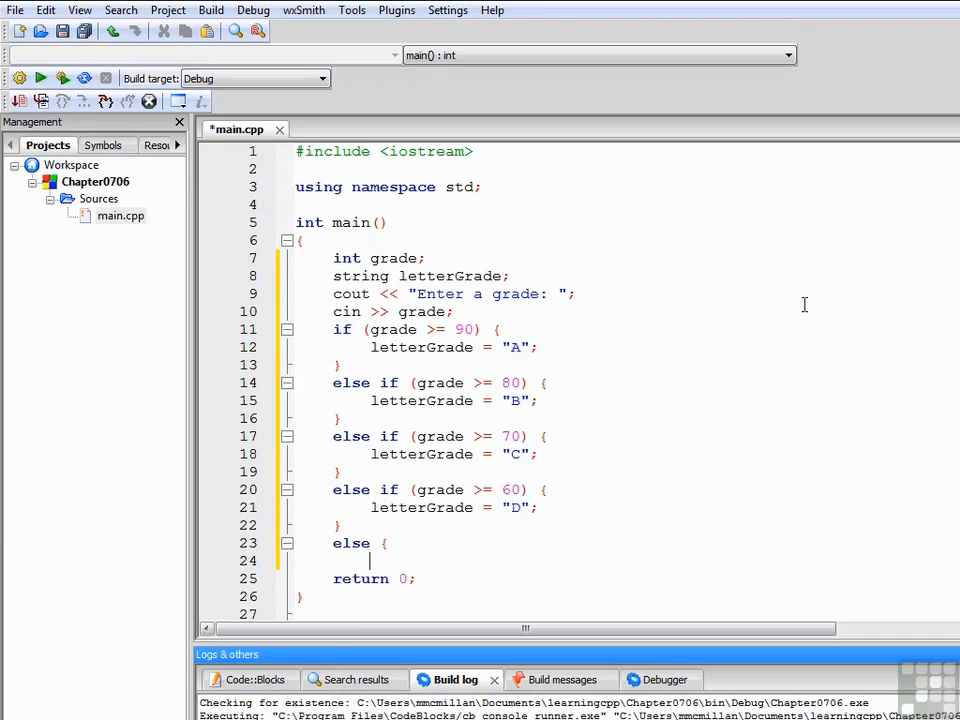
type("letterGrade =")
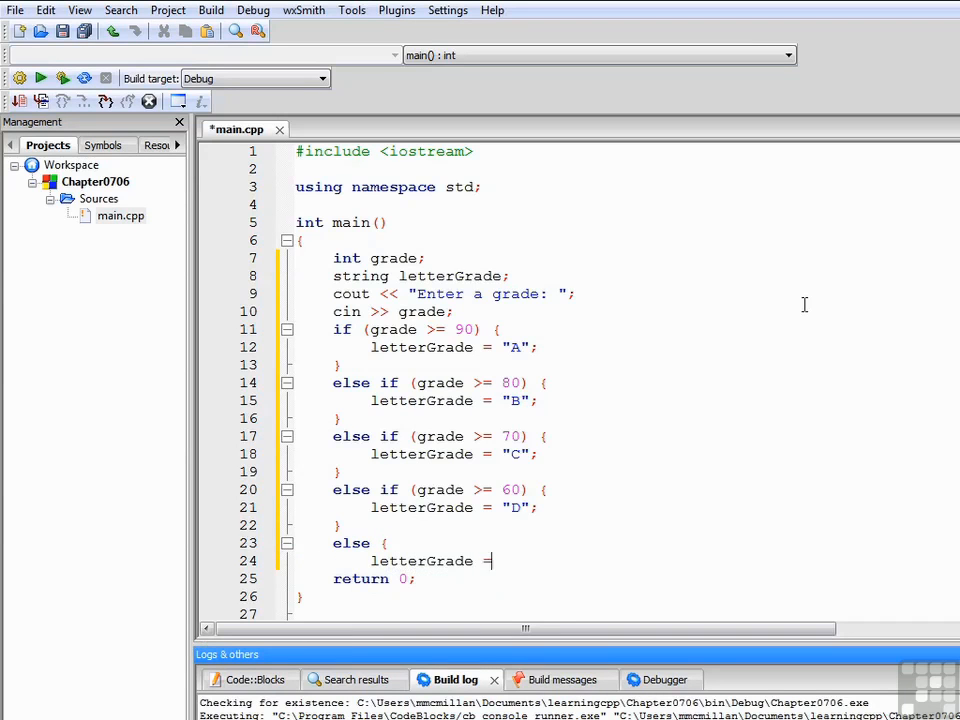
type("\"F\";")
type("}")
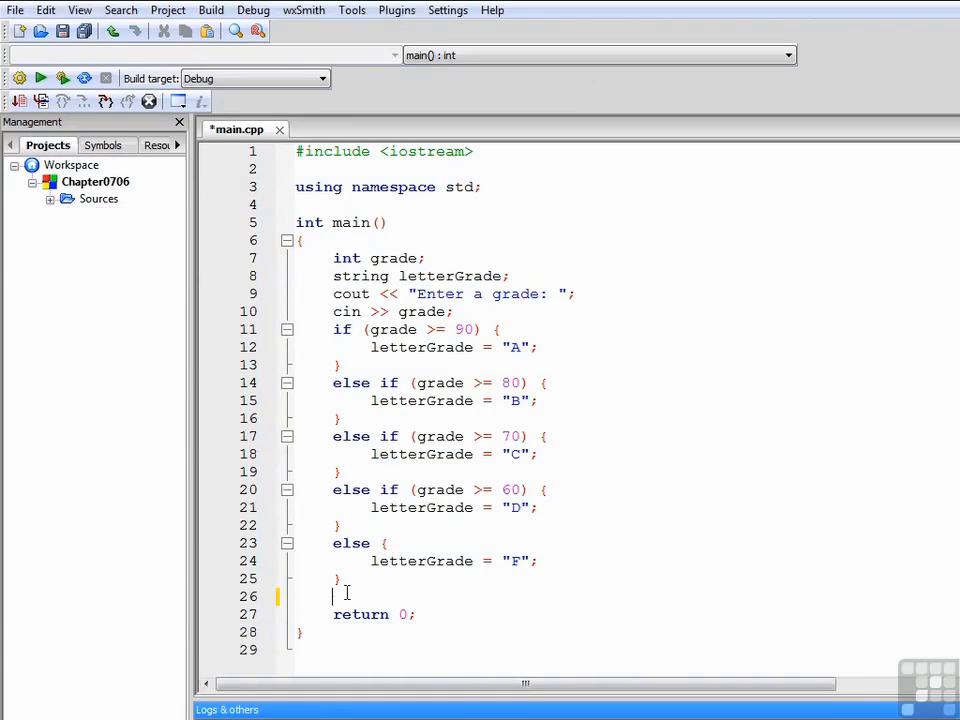
mouse_move(592, 556)
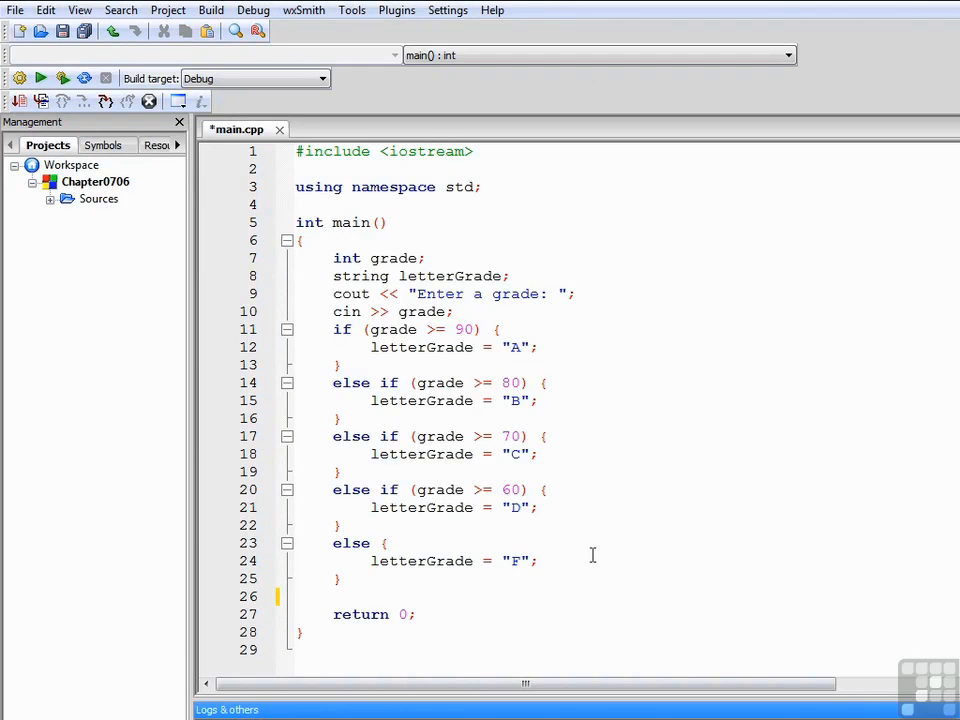
Add a cout printing "The letter grade for a " << grade << " is a " << letterGrade.
type("cout <")
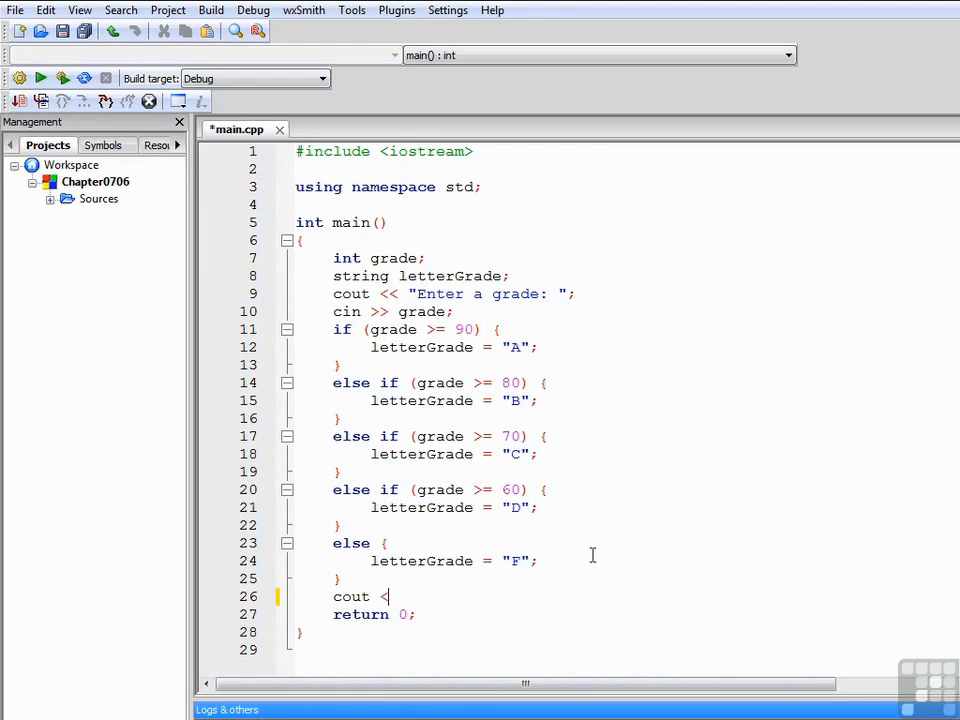
type("<")
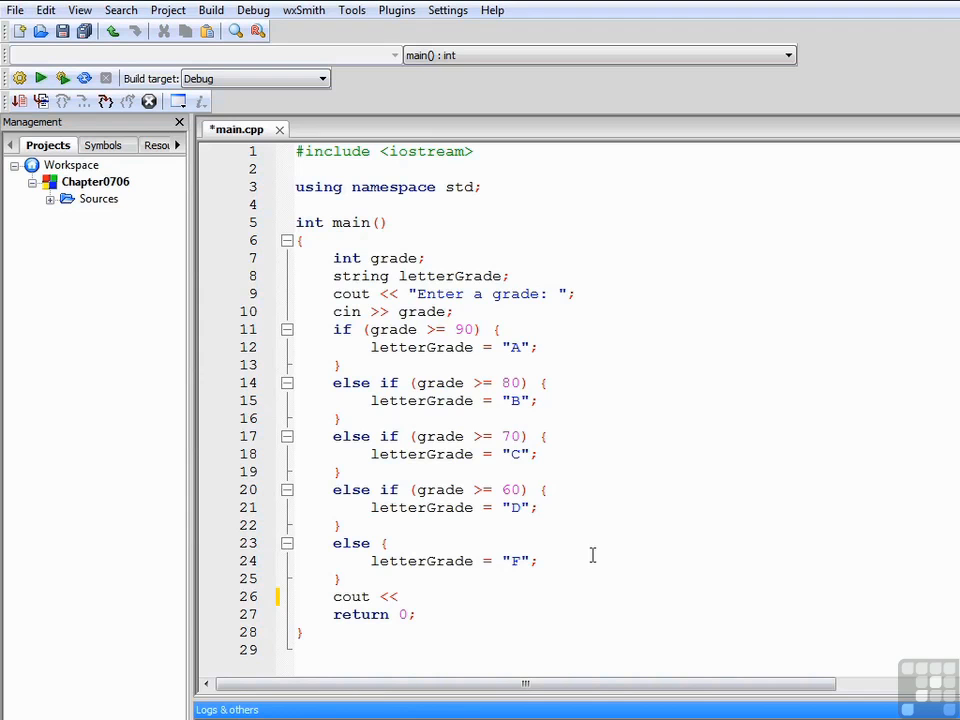
type("\"The letter \"")
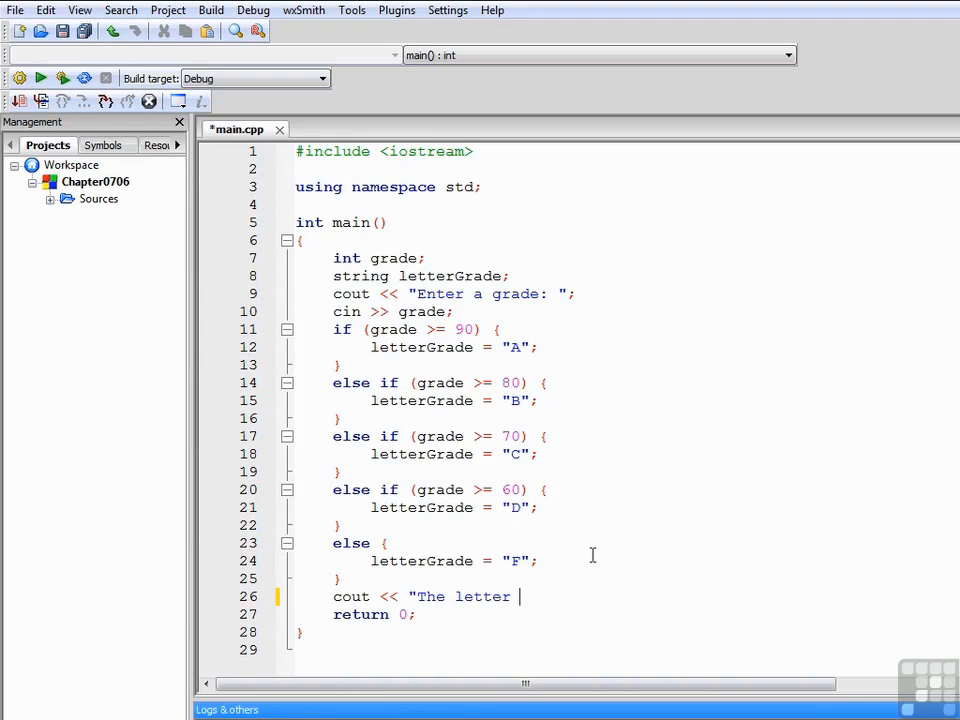
type("grade for a \"")
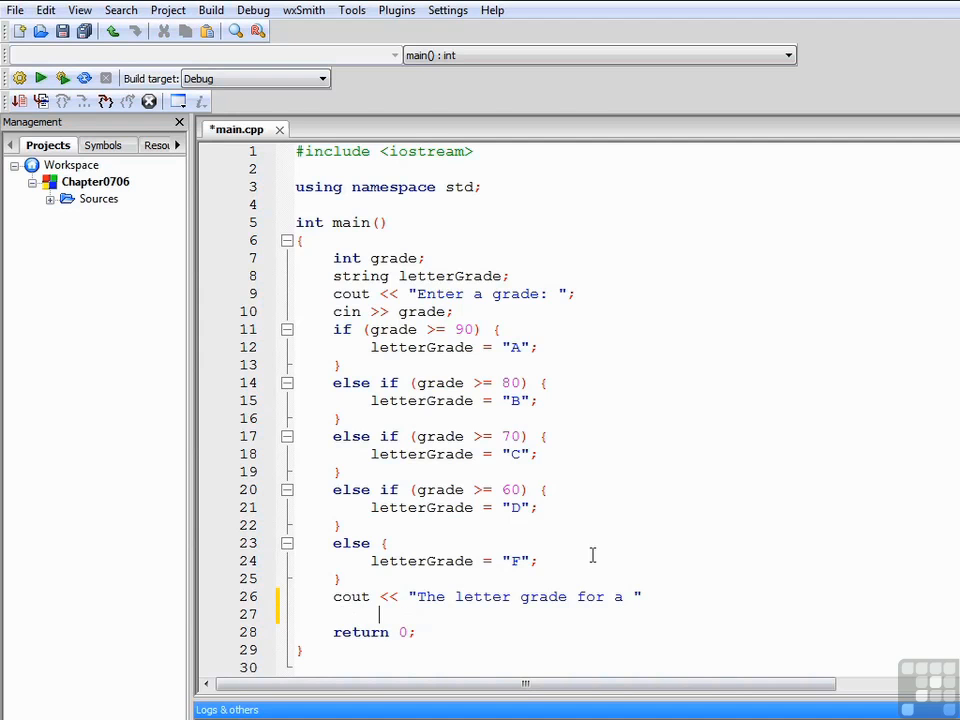
type("<< grade << \" is a")
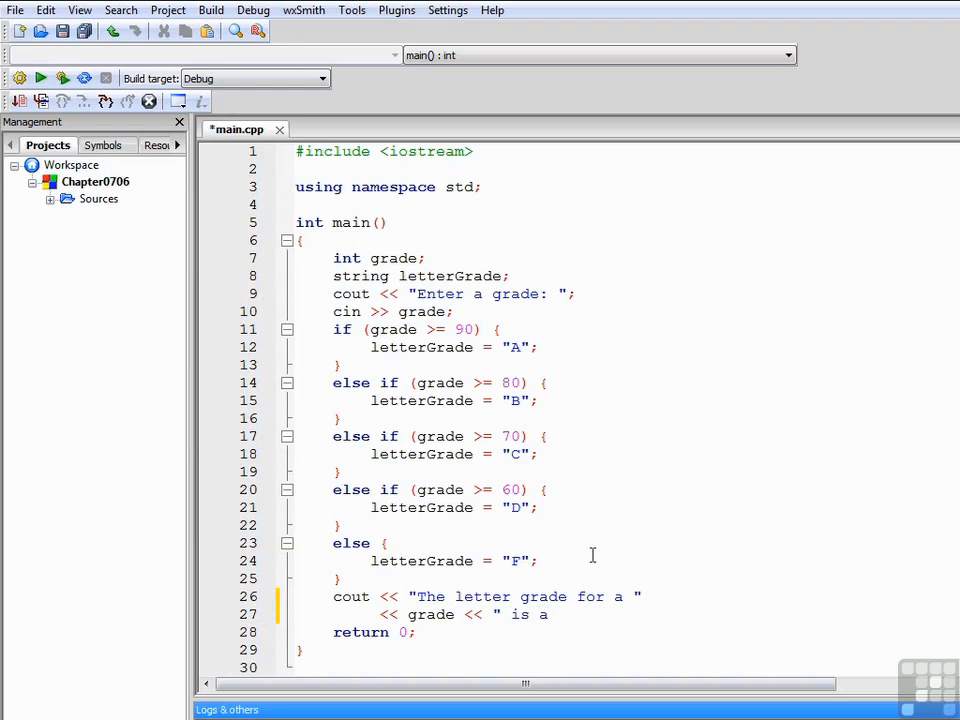
type("<<")
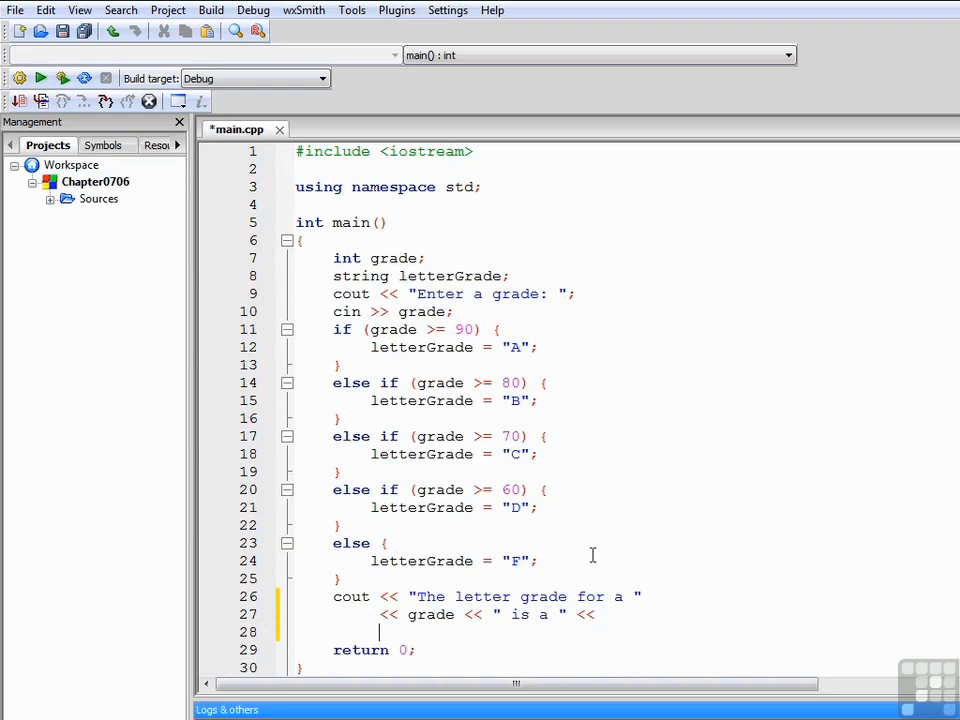
type("letterGrade << \".\" << endl;")
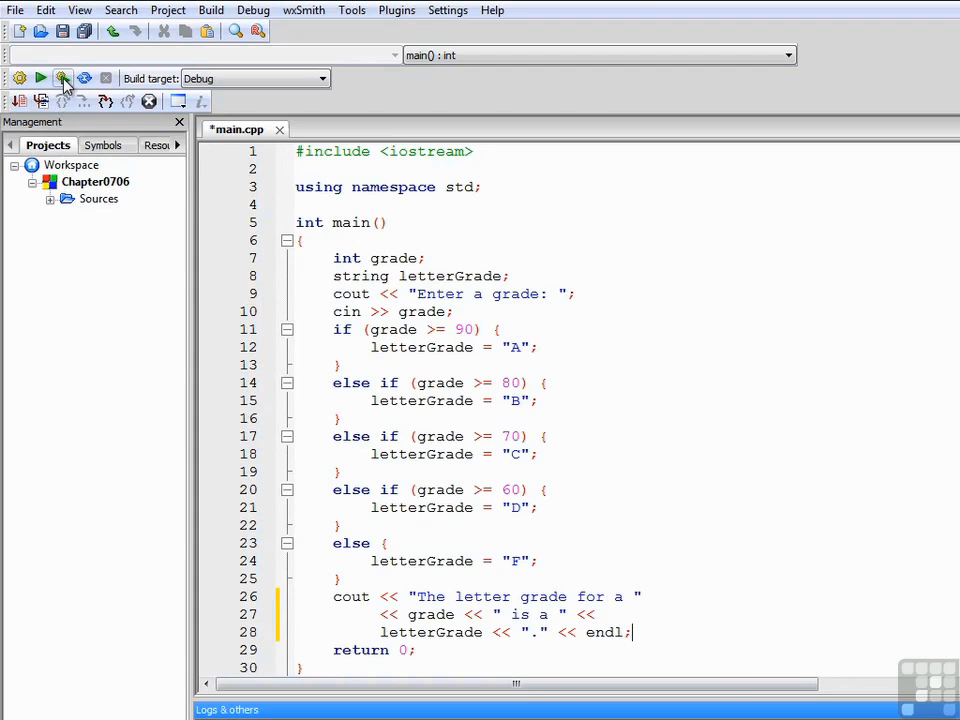
Build and run the program, testing grades 79, 98 and 64.
left_click(62, 78)
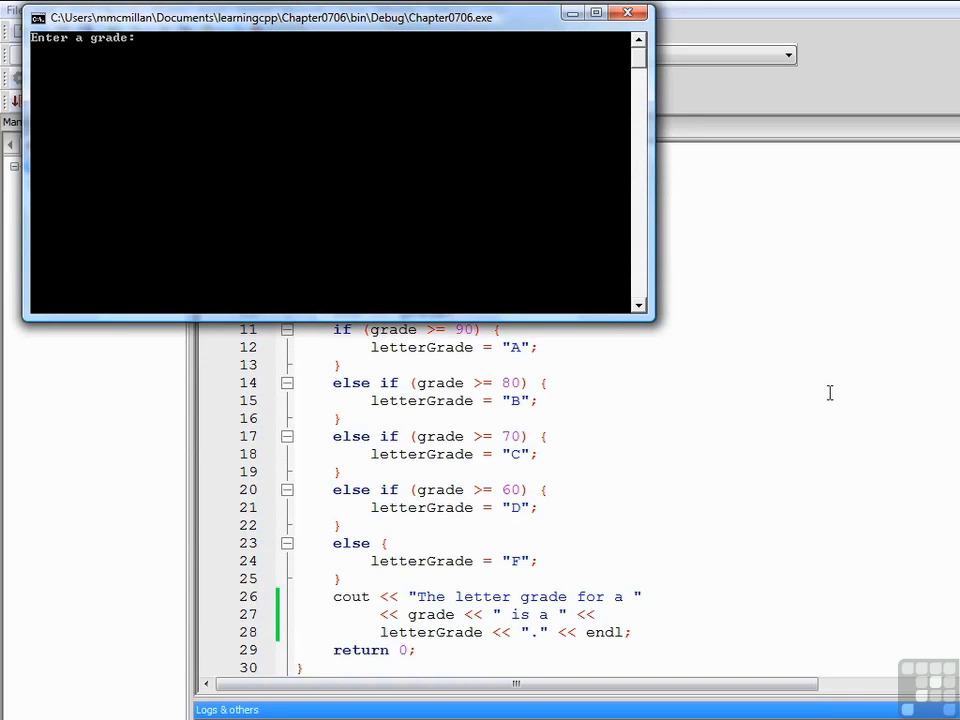
type("79")
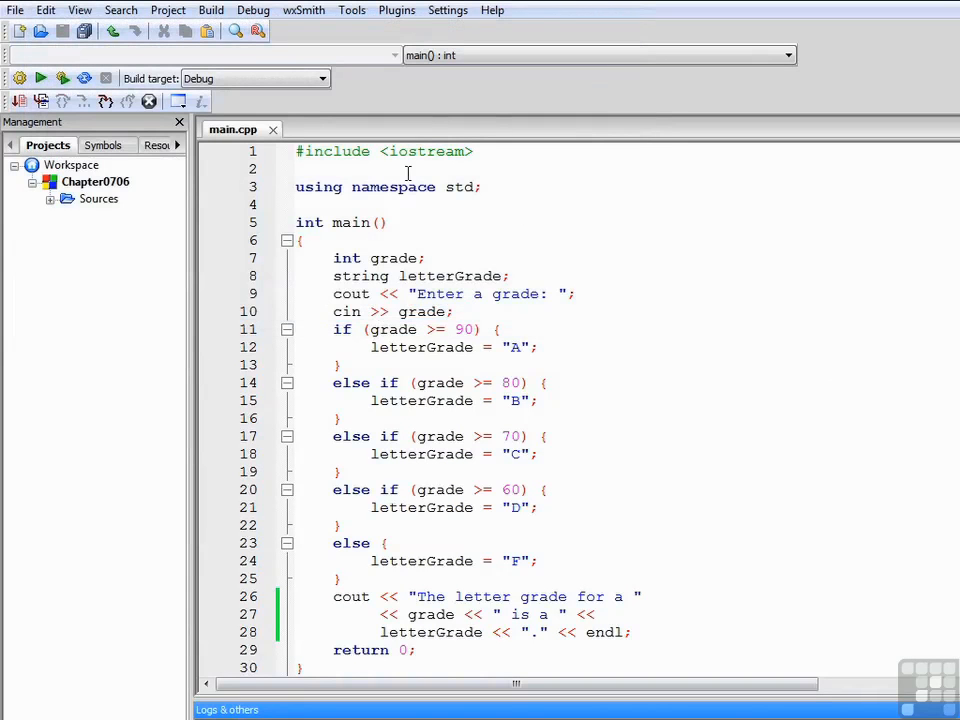
left_click(40, 78)
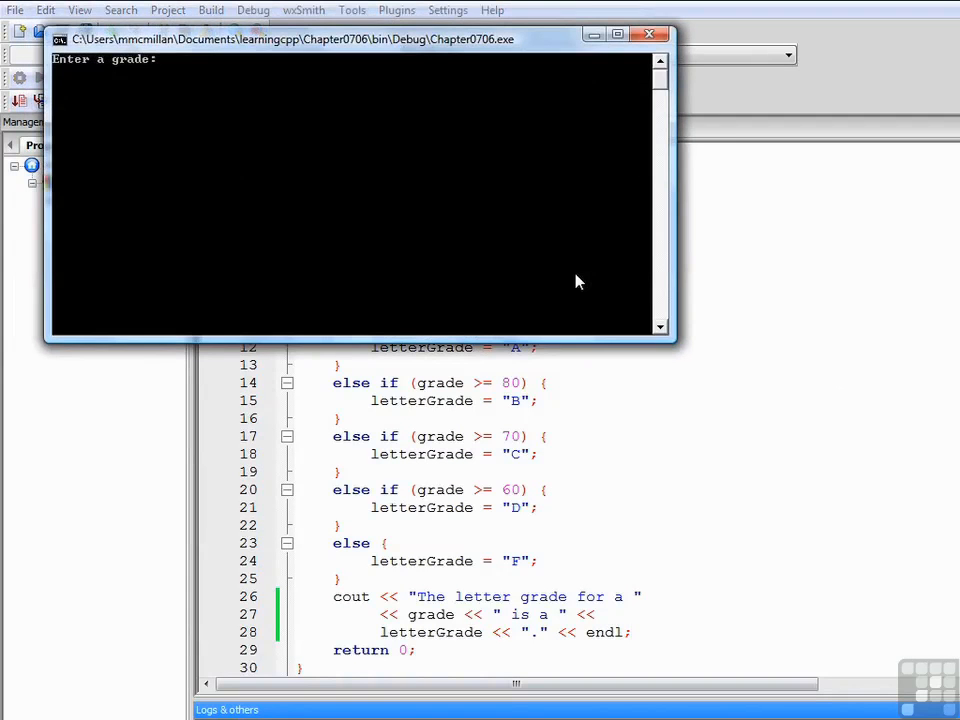
type("98")
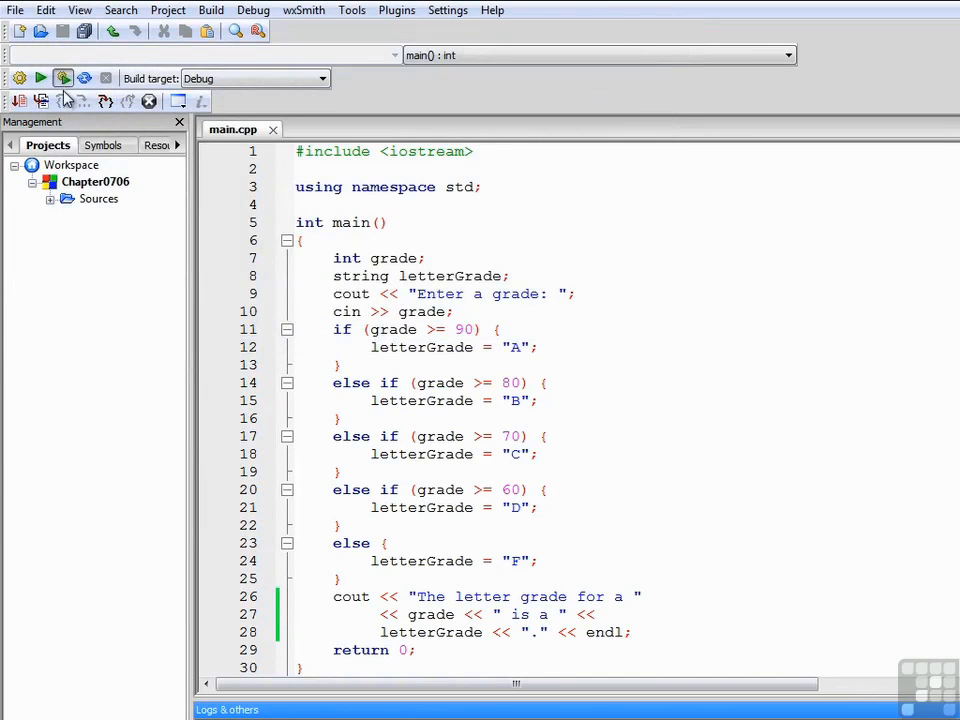
left_click(40, 78)
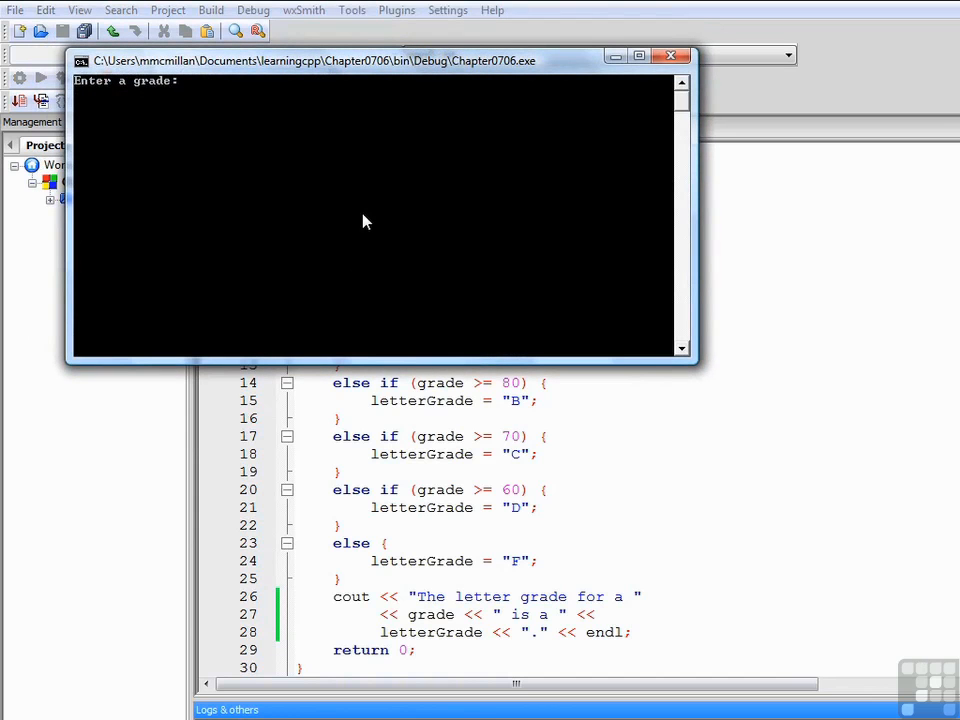
type("64")
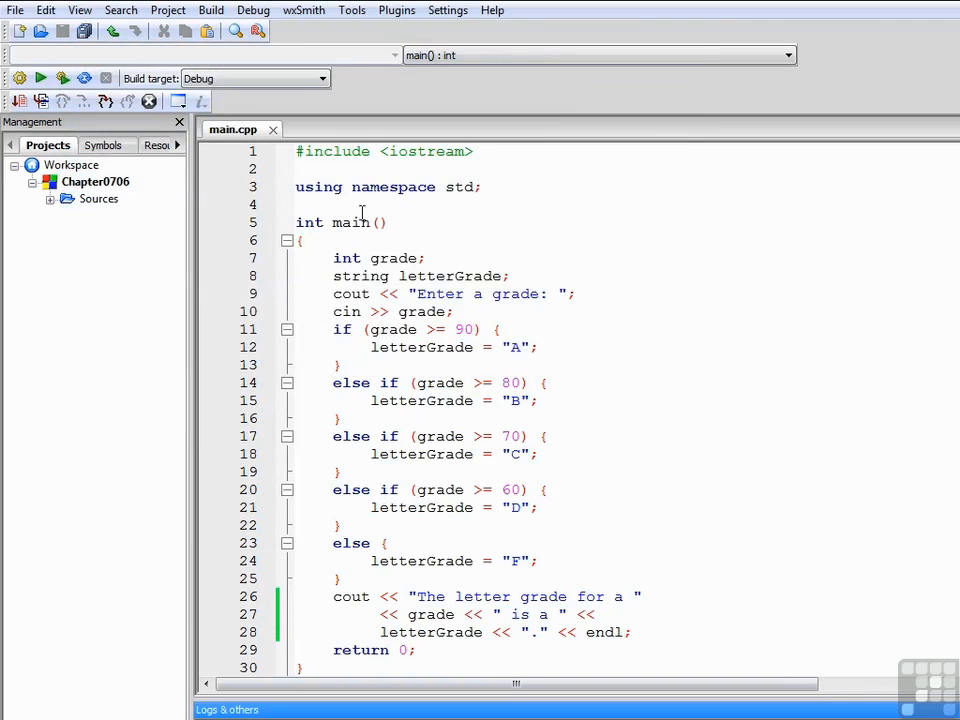
Rerun with grades 87 and 23, then close the console window.
left_click(40, 78)
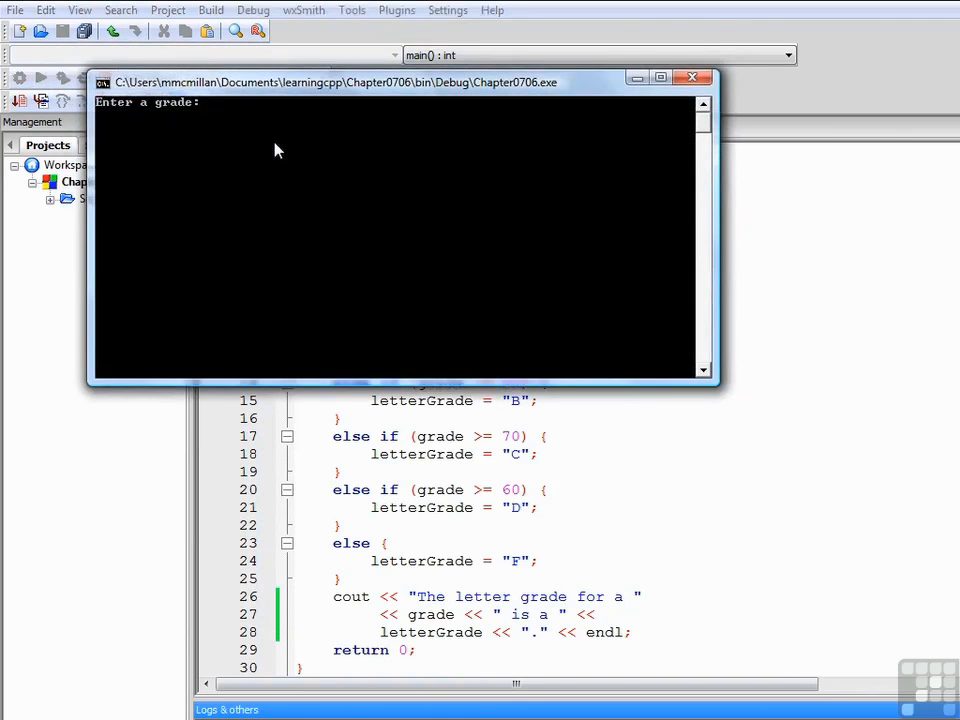
type("87")
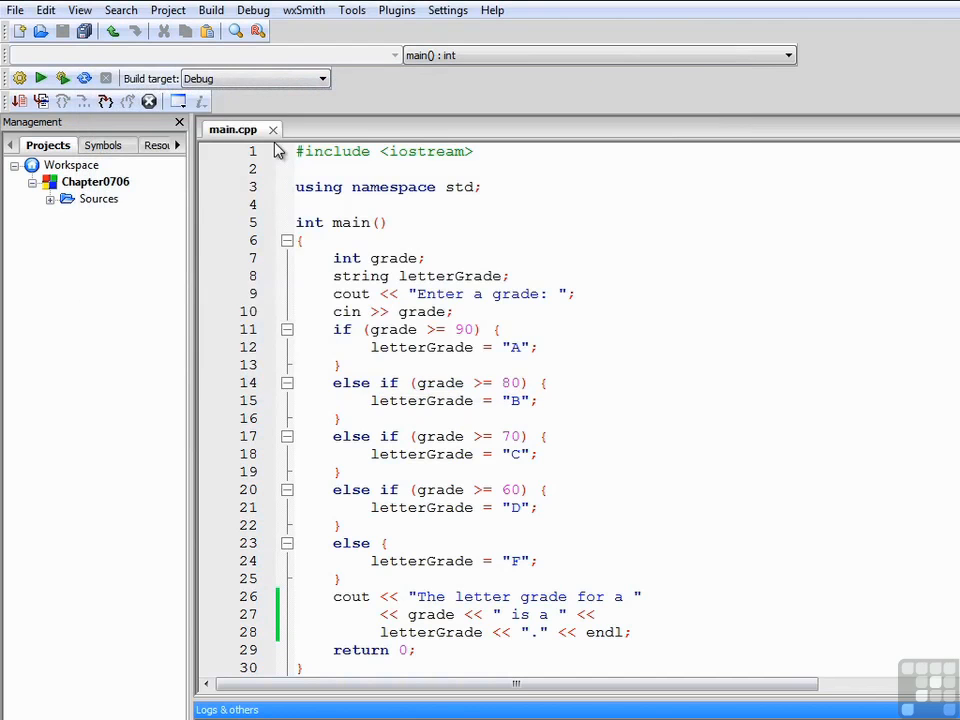
left_click(40, 78)
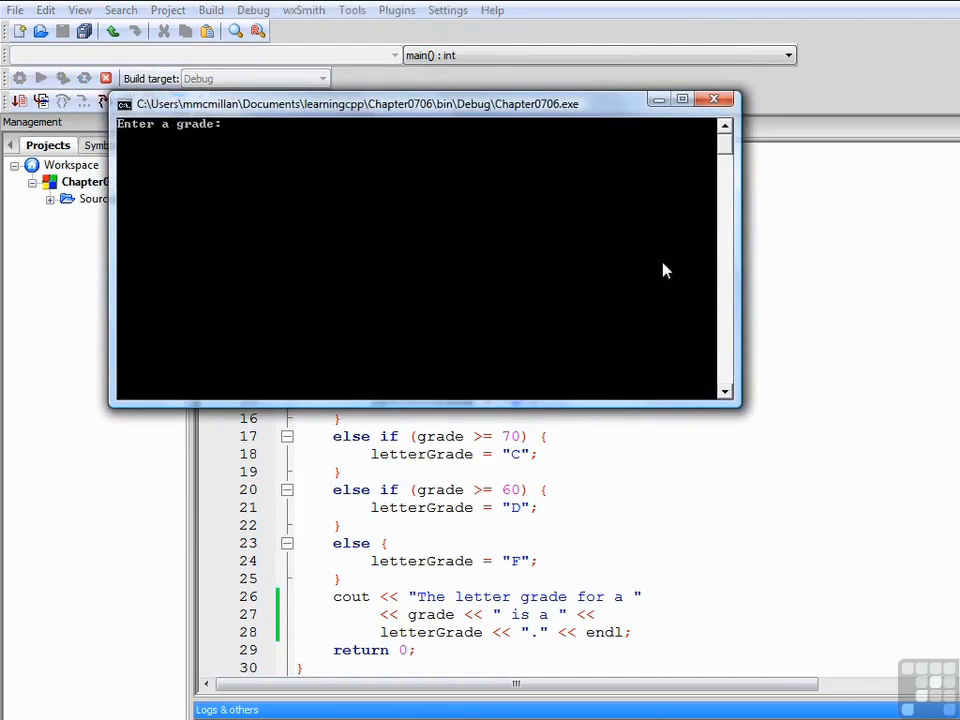
type("23")
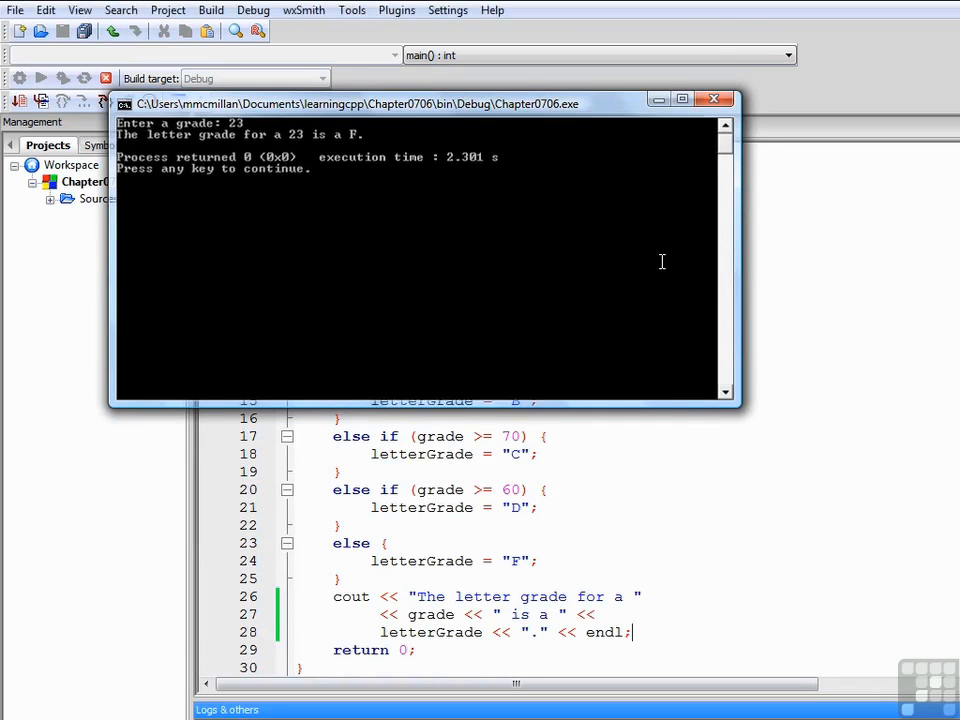
left_click(714, 98)
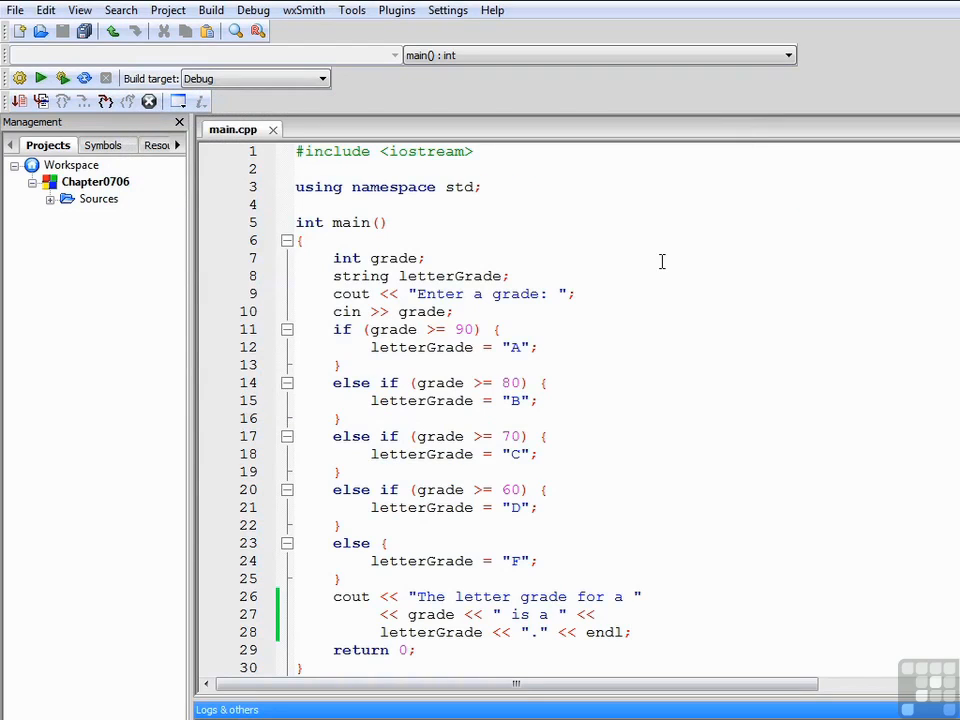